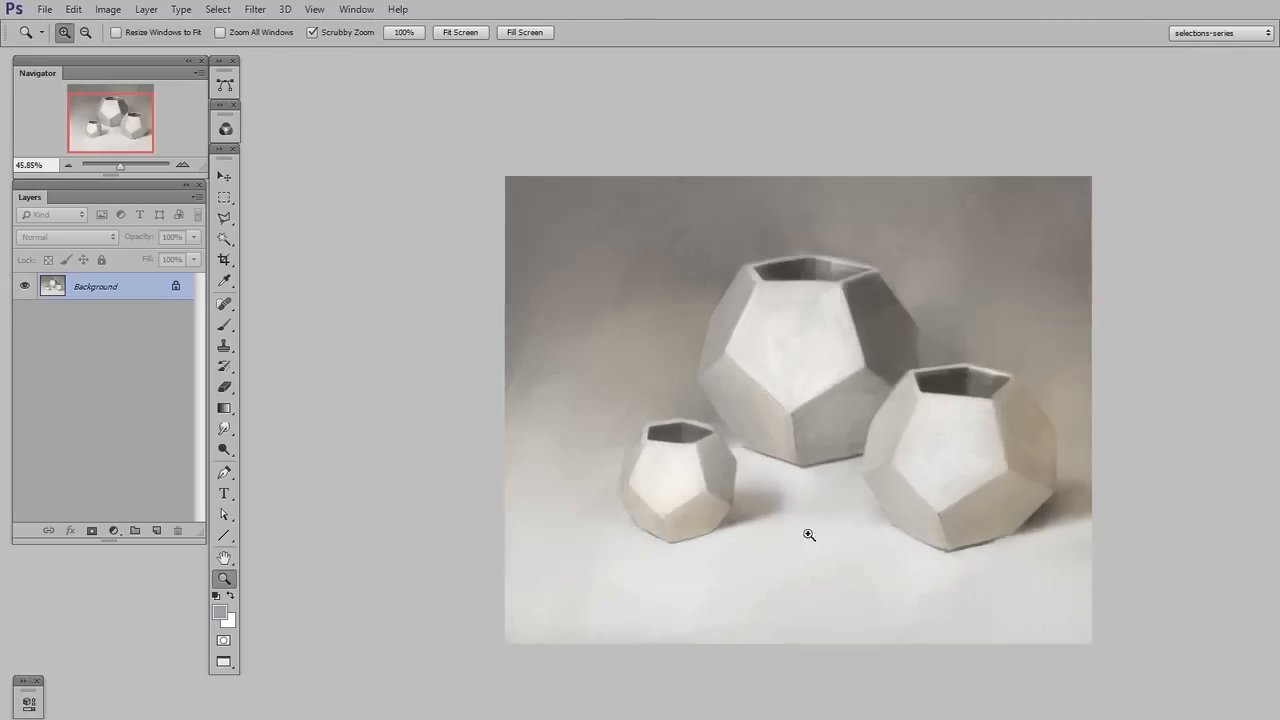
- Zoom in on the small vessel, then add empty Layer 1 above the painting
click(809, 535)
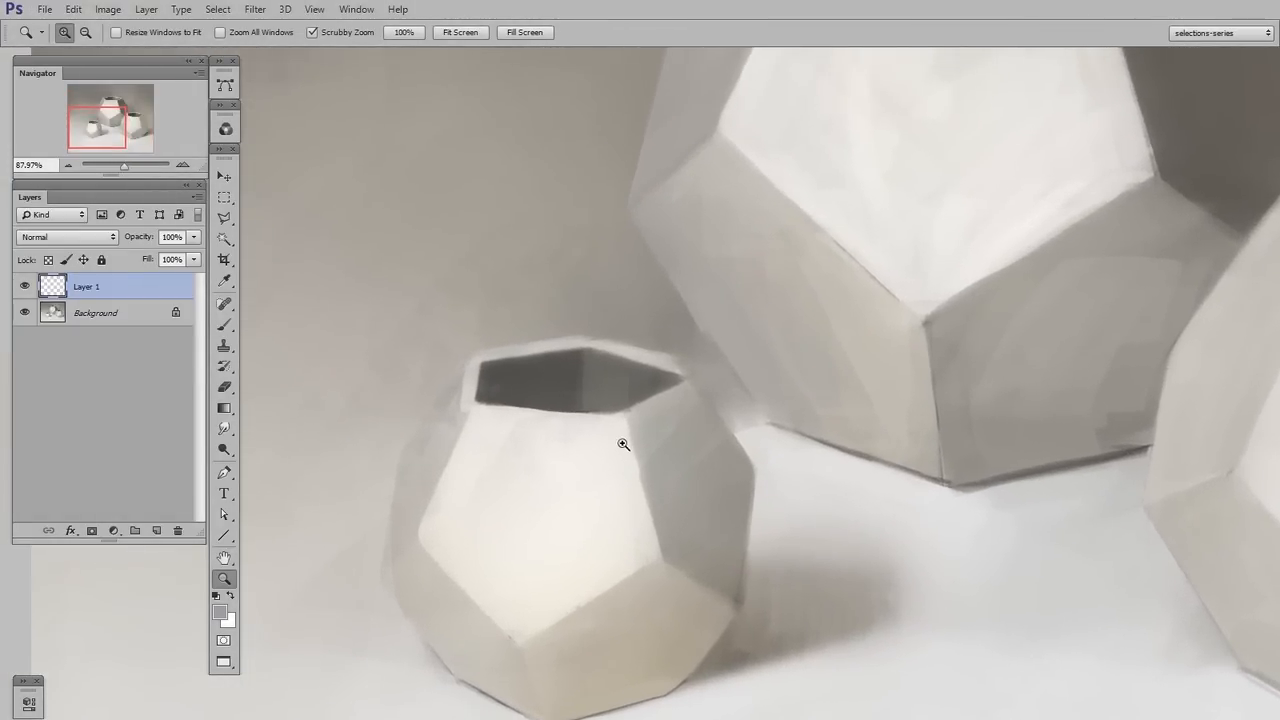
- Erase the faint dark mark beside the small vessel's rim on Layer 1
click(224, 304)
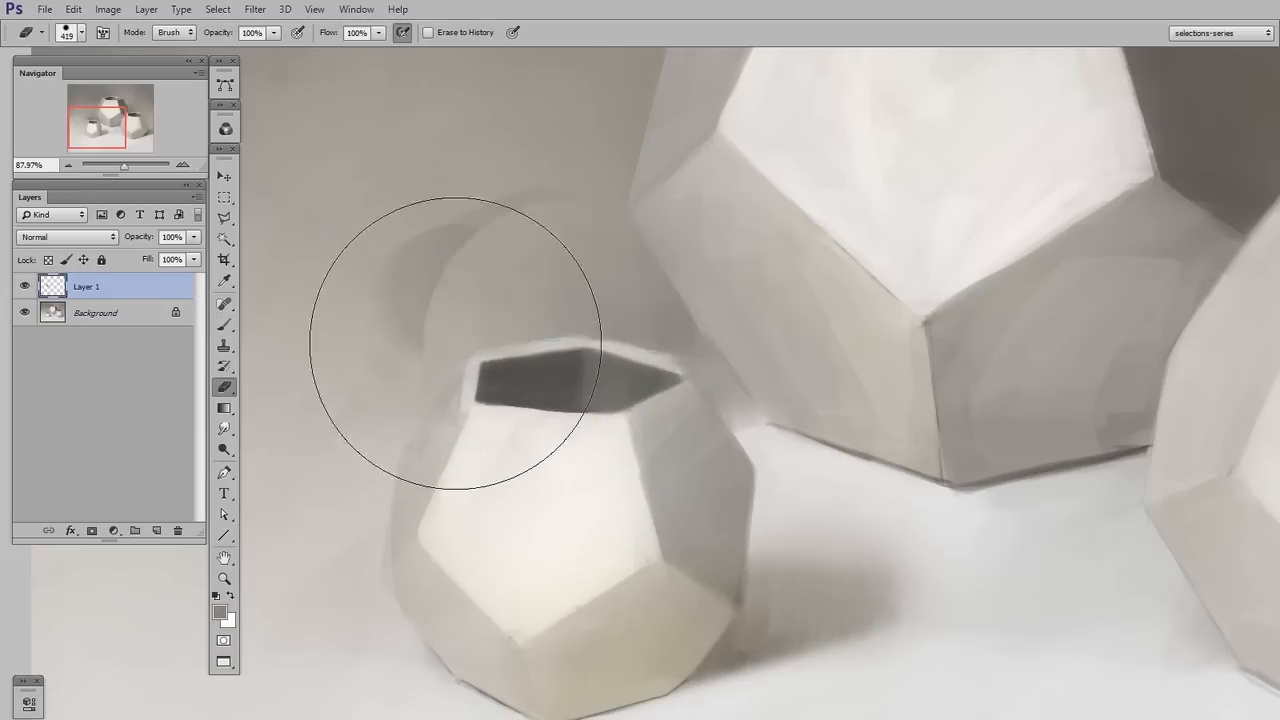
click(135, 530)
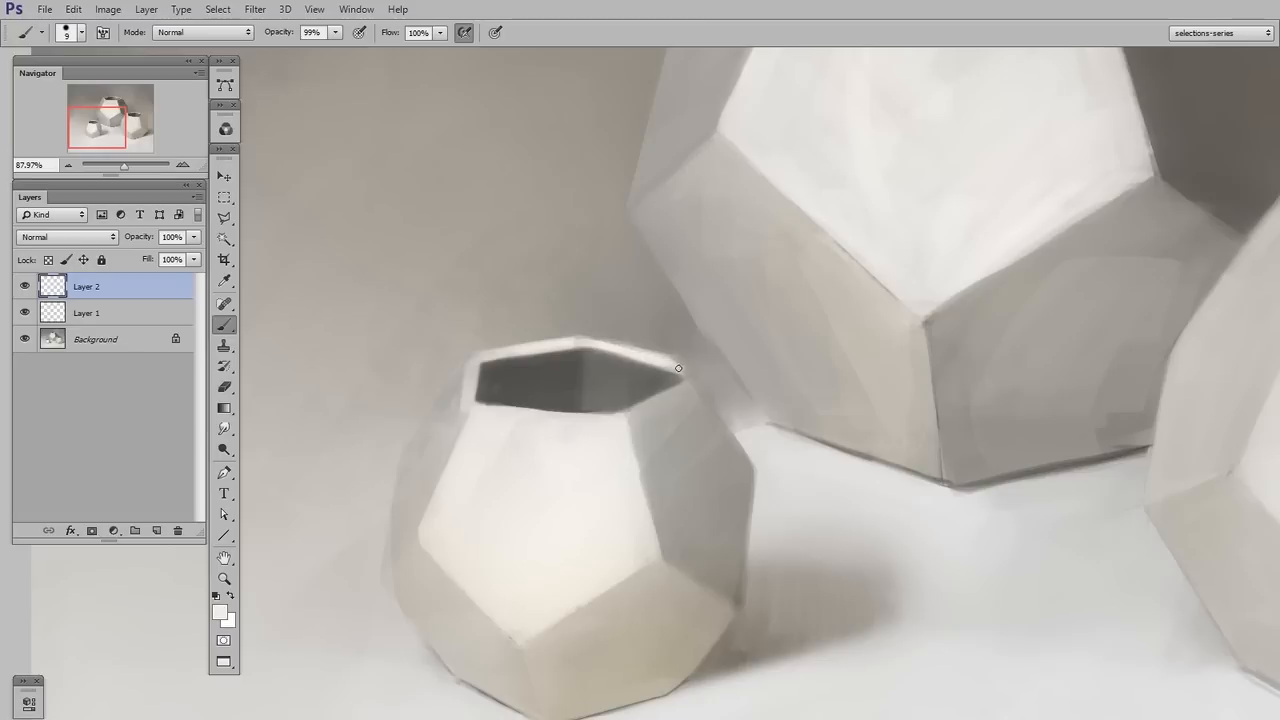
- Paint along the small vessel's rim, then pan to the large vessel's left edge
drag(678, 368, 746, 378)
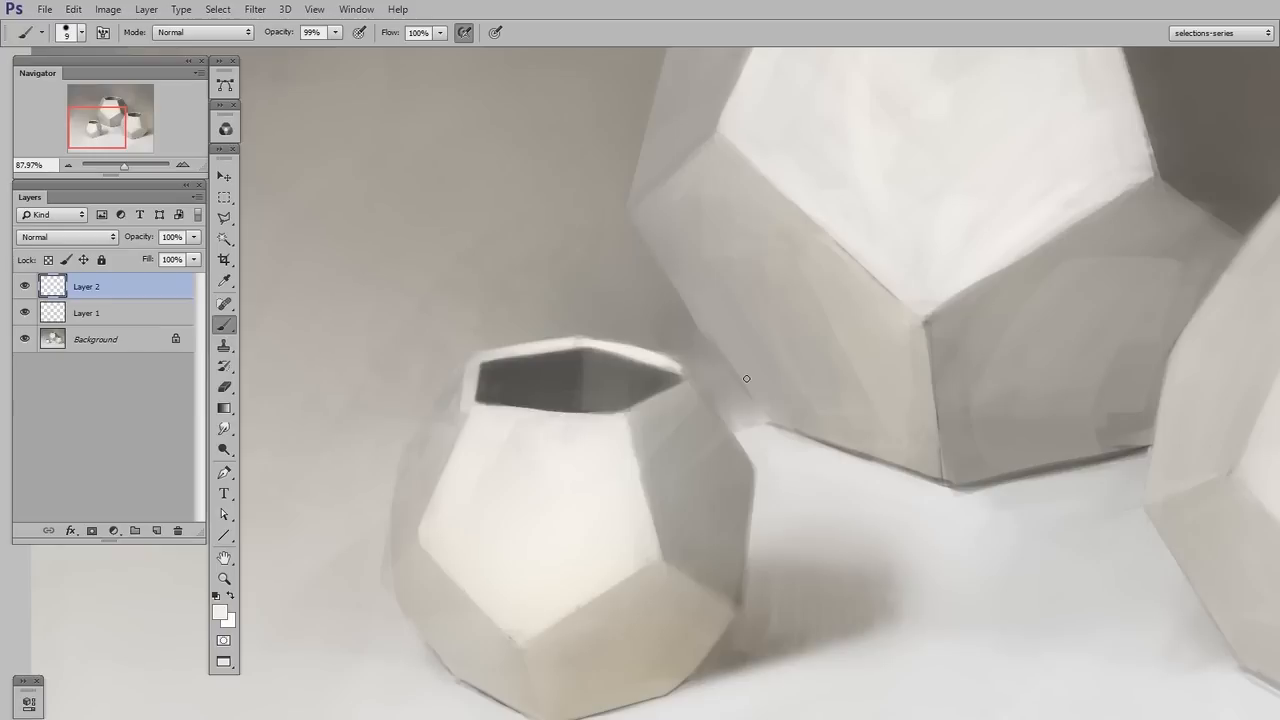
mouse_move(746, 379)
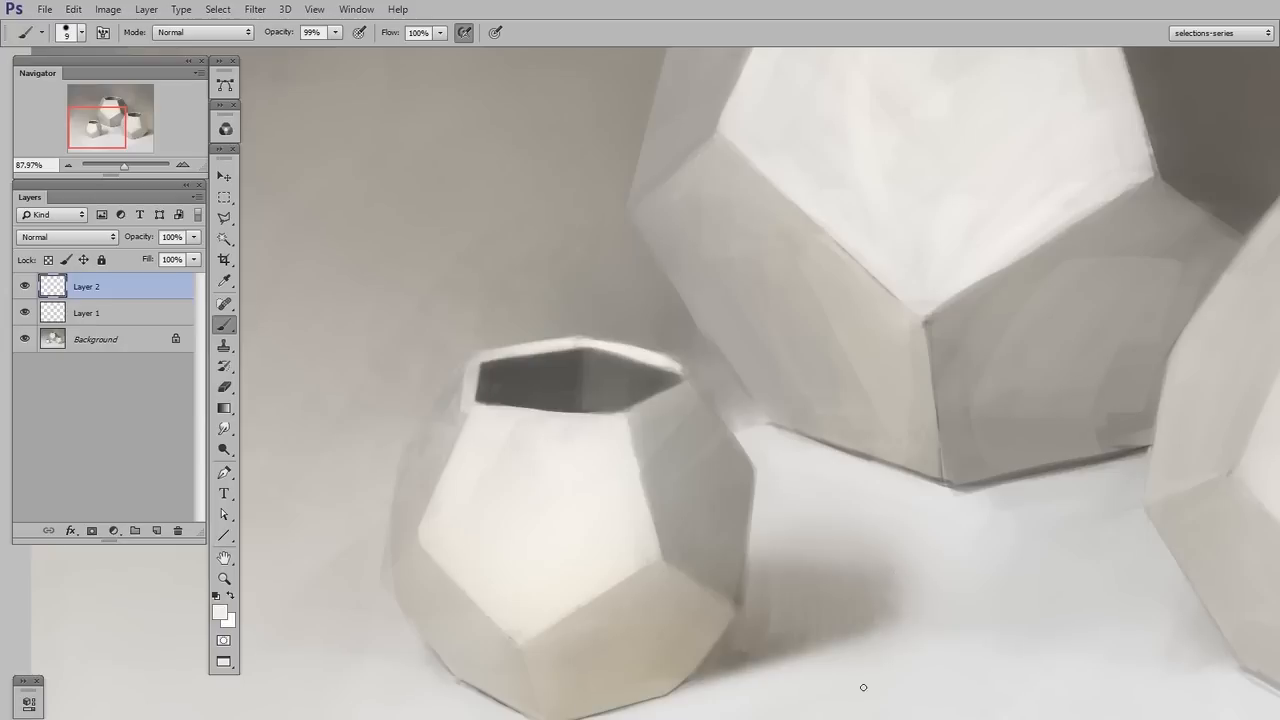
drag(863, 687, 828, 428)
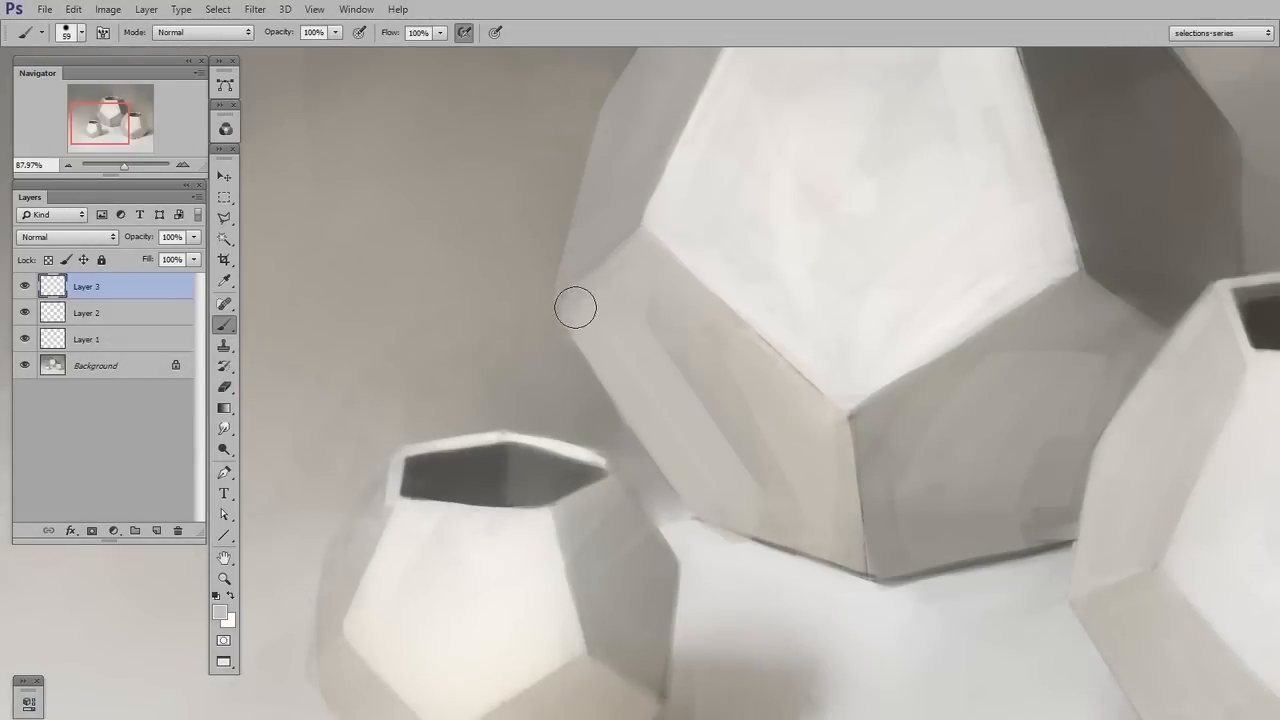
- On new layers, brush dark grey strokes left of the large vessel and behind the small one
click(224, 388)
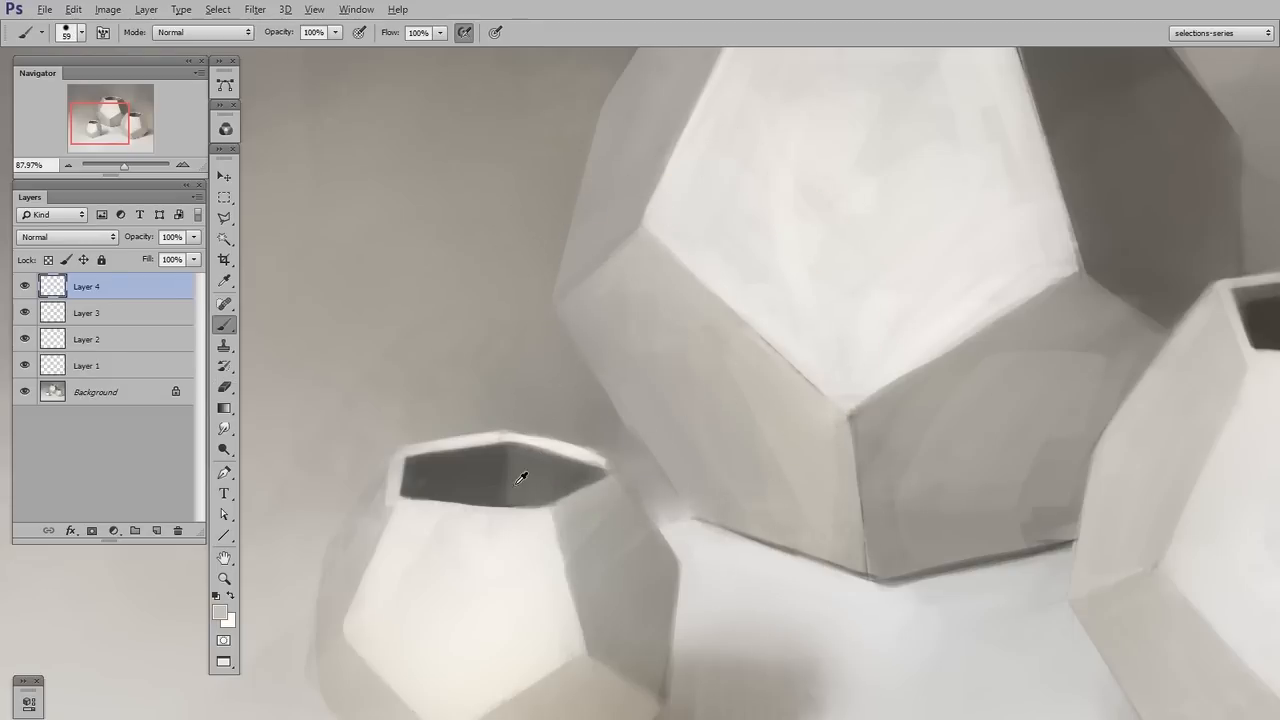
drag(520, 480, 590, 430)
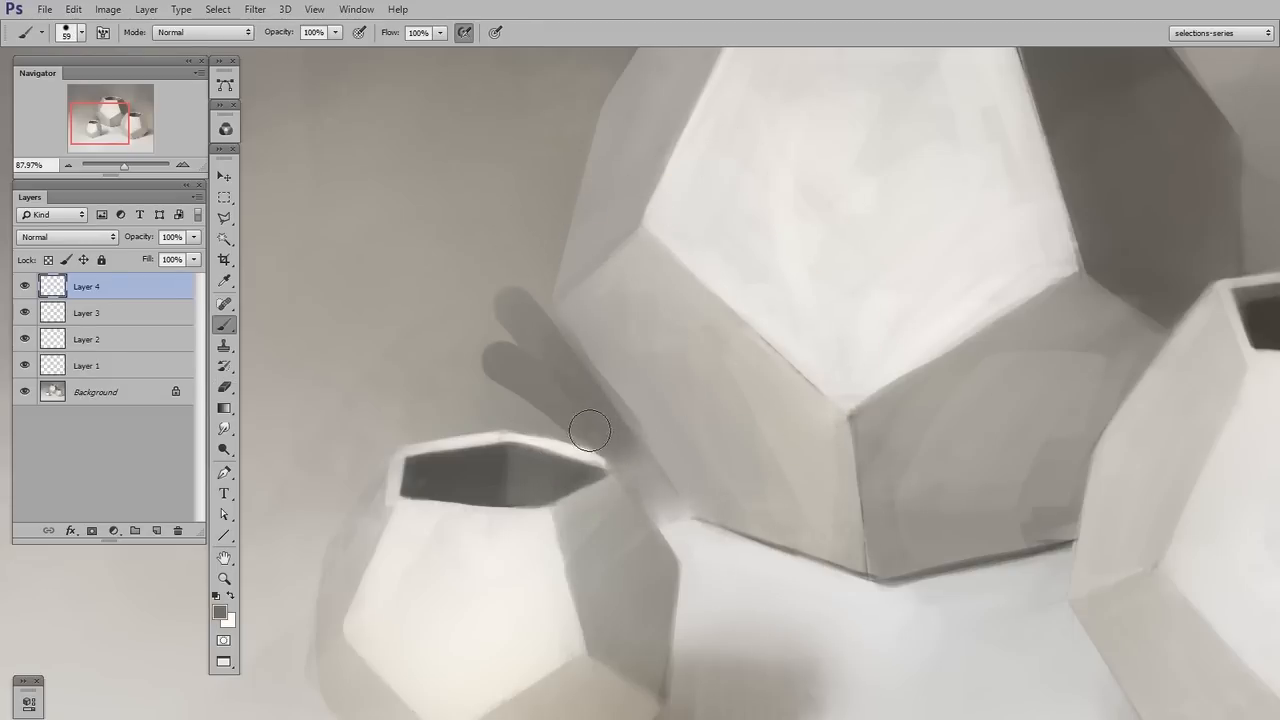
click(225, 387)
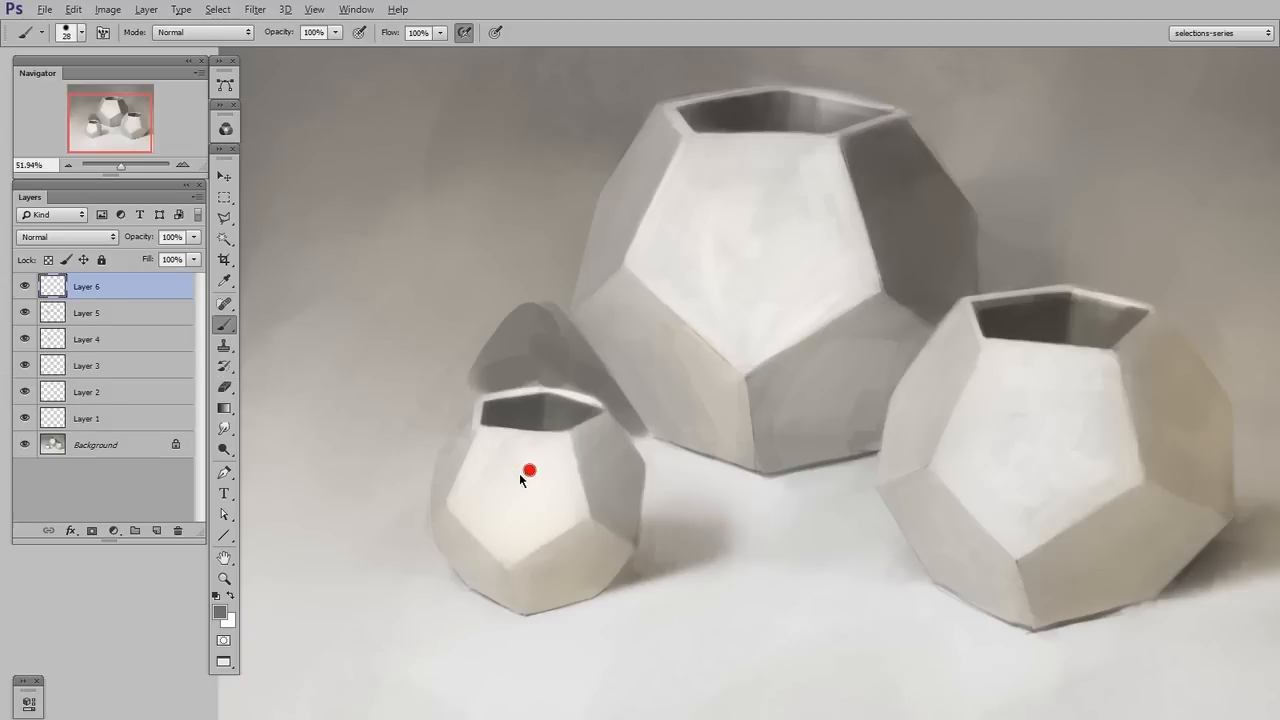
- Brush more dark grey tone downward behind the small vessel
drag(530, 471, 544, 657)
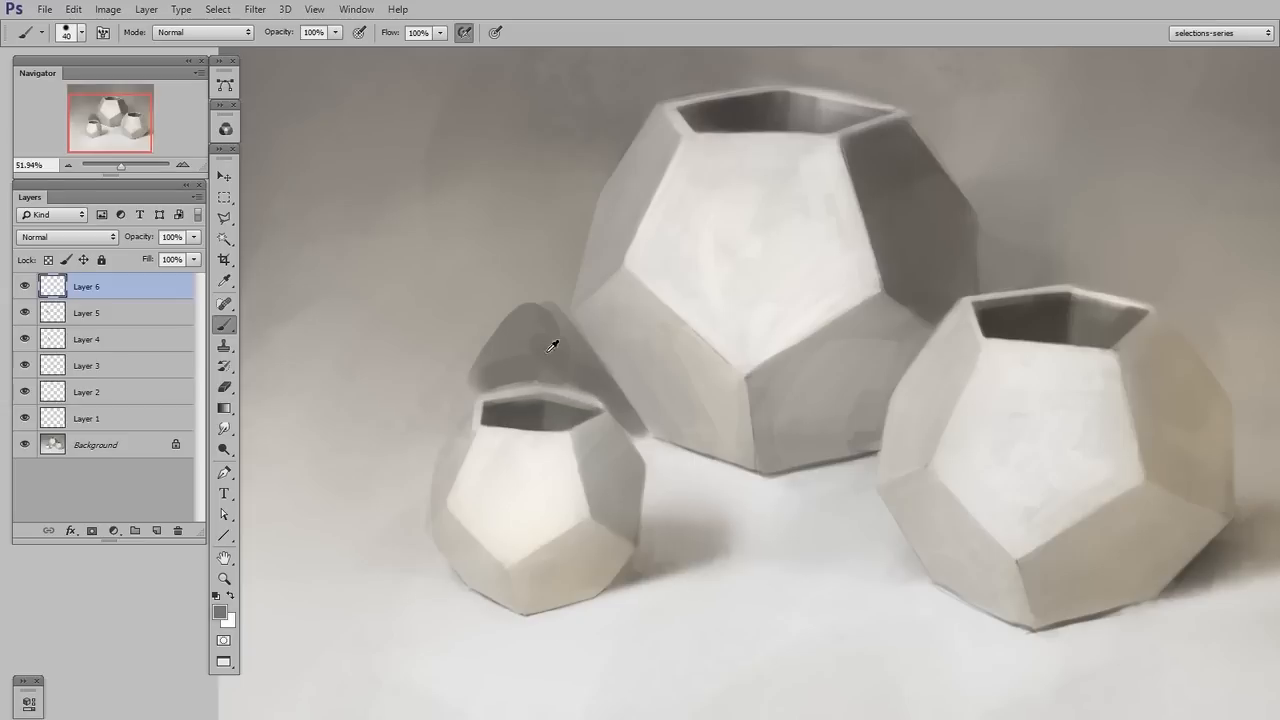
mouse_move(617, 483)
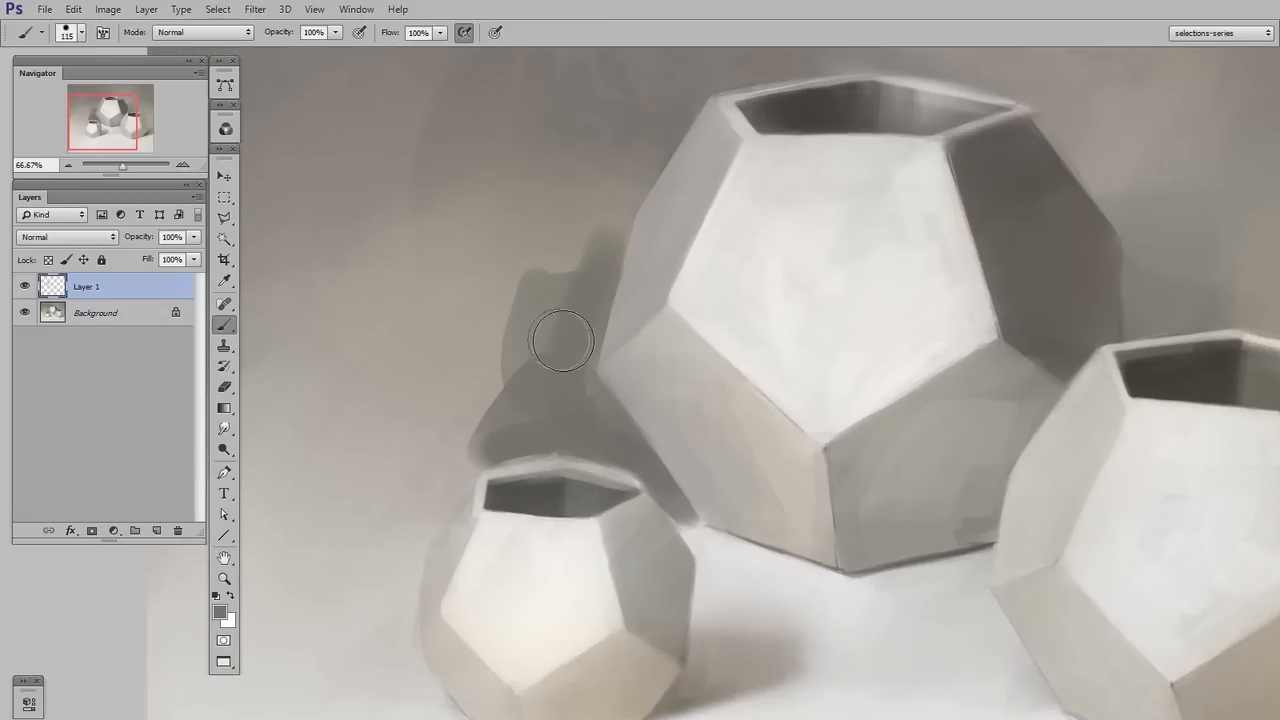
- Pan to the right vessel and sample a dark grey for its right edge
drag(563, 342, 463, 517)
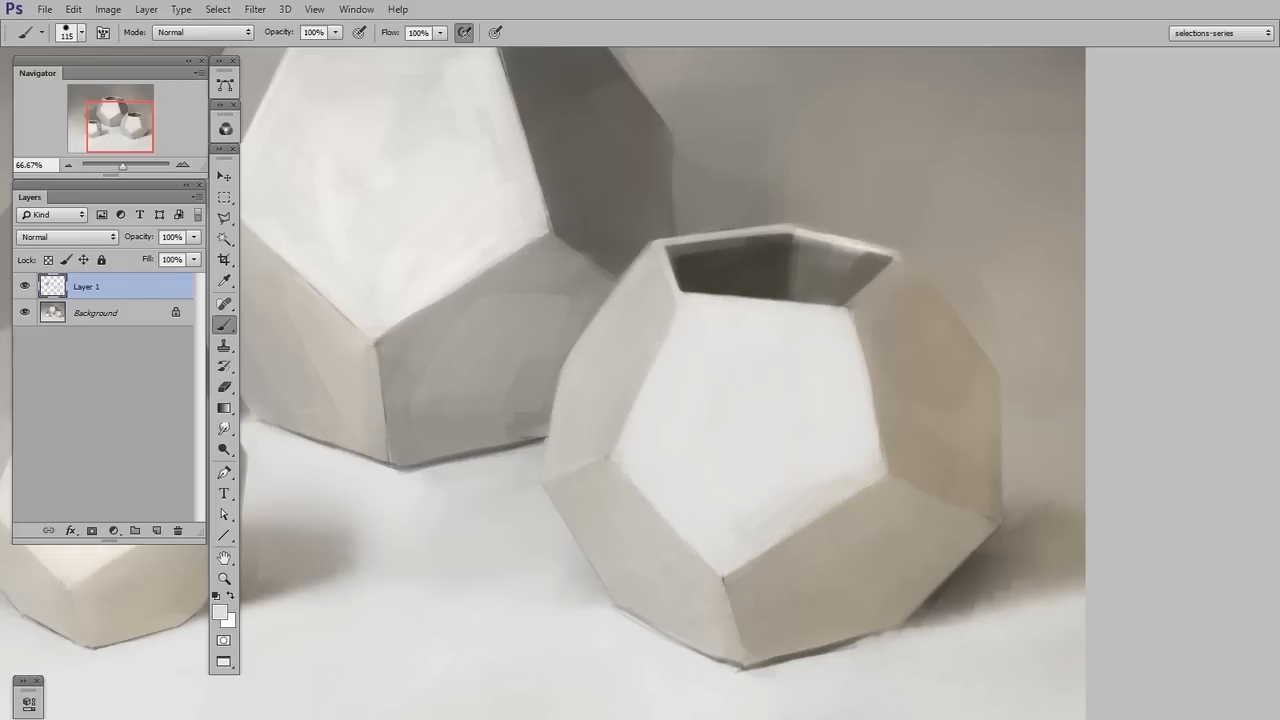
click(135, 530)
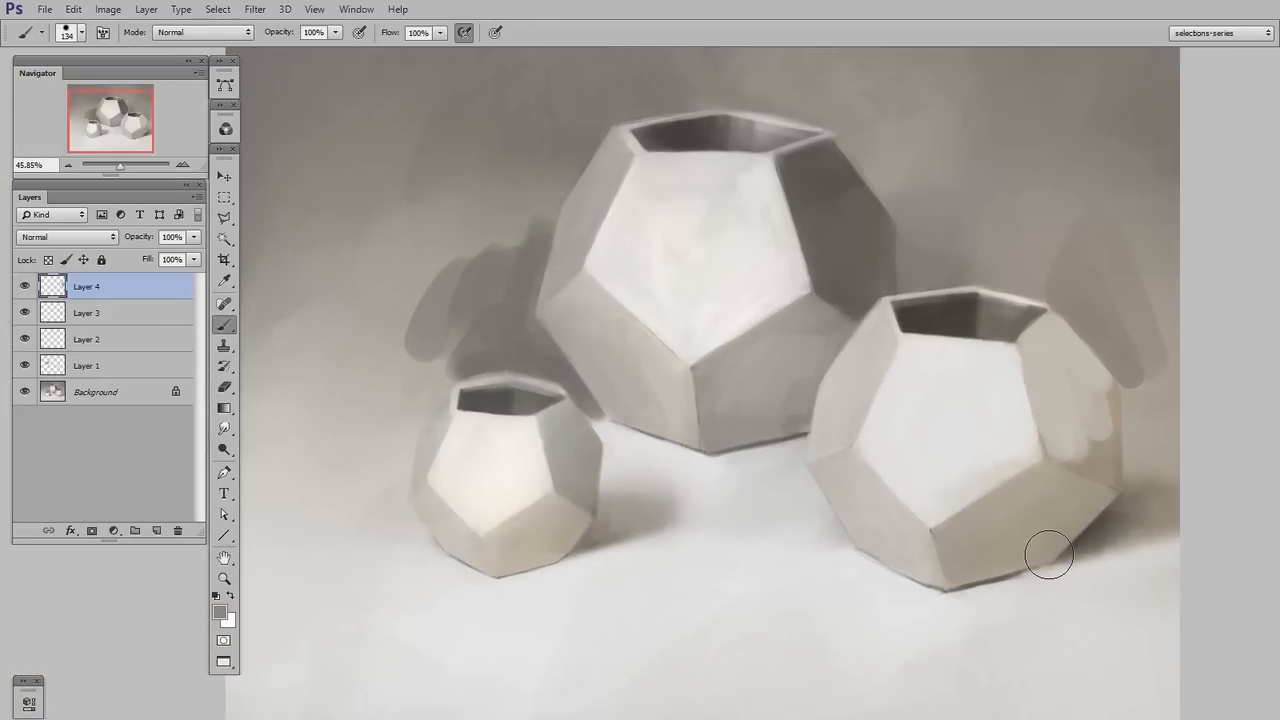
mouse_move(1014, 491)
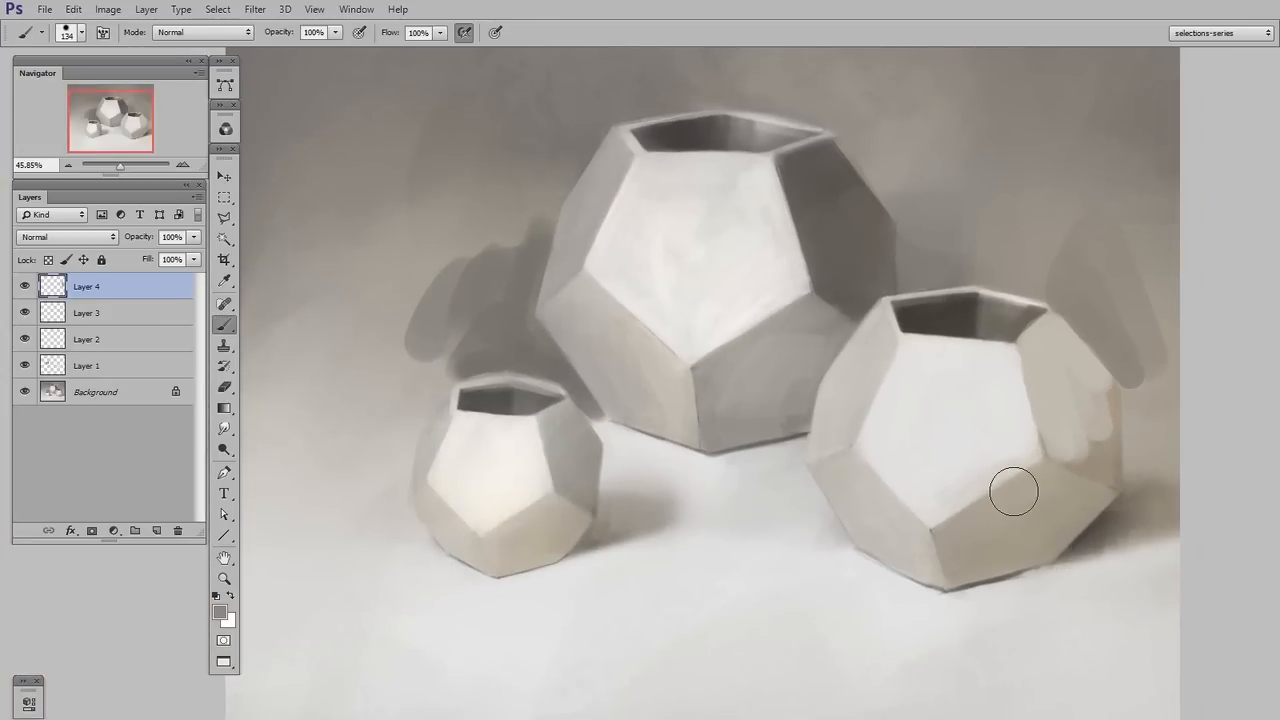